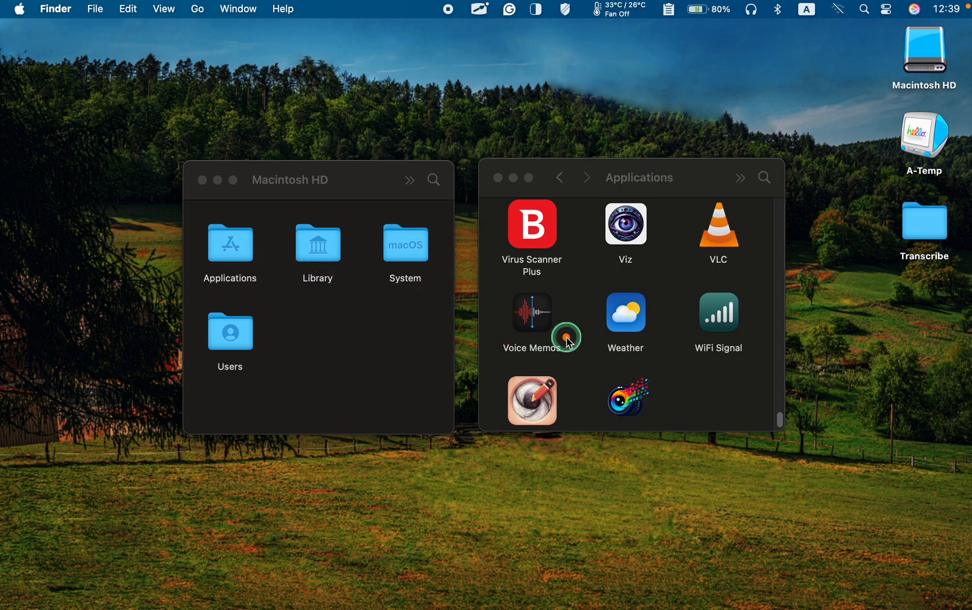
Launch Voice Memos from the Applications folder
double_click(531, 312)
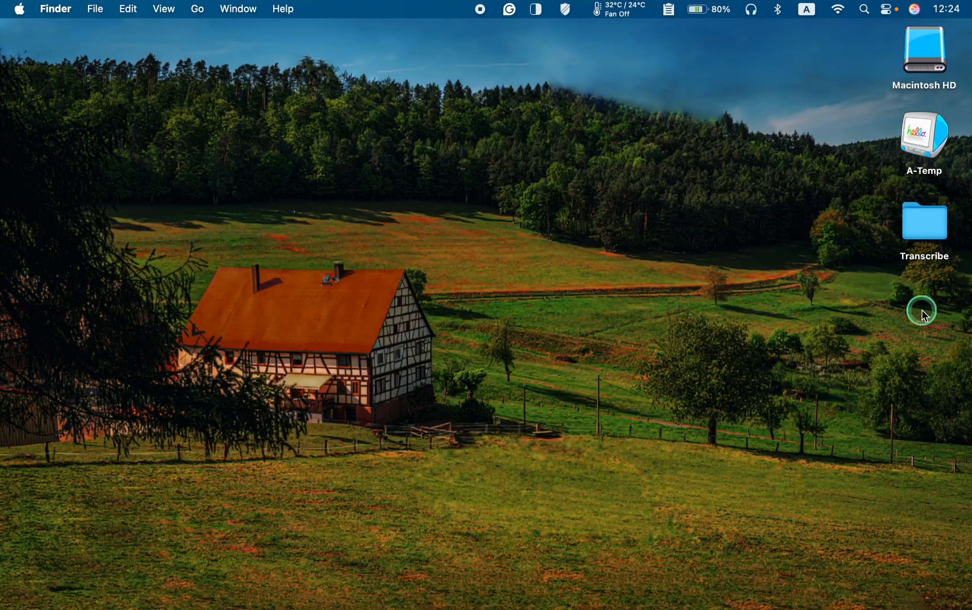
Open the desktop Transcribe folder, close it, then reopen it via its context menu
left_click(924, 220)
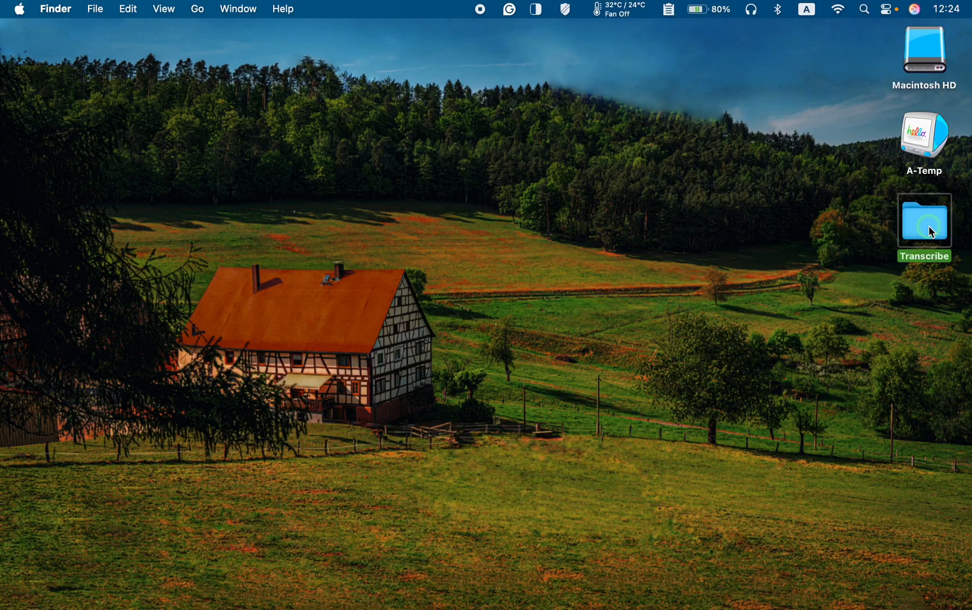
double_click(924, 222)
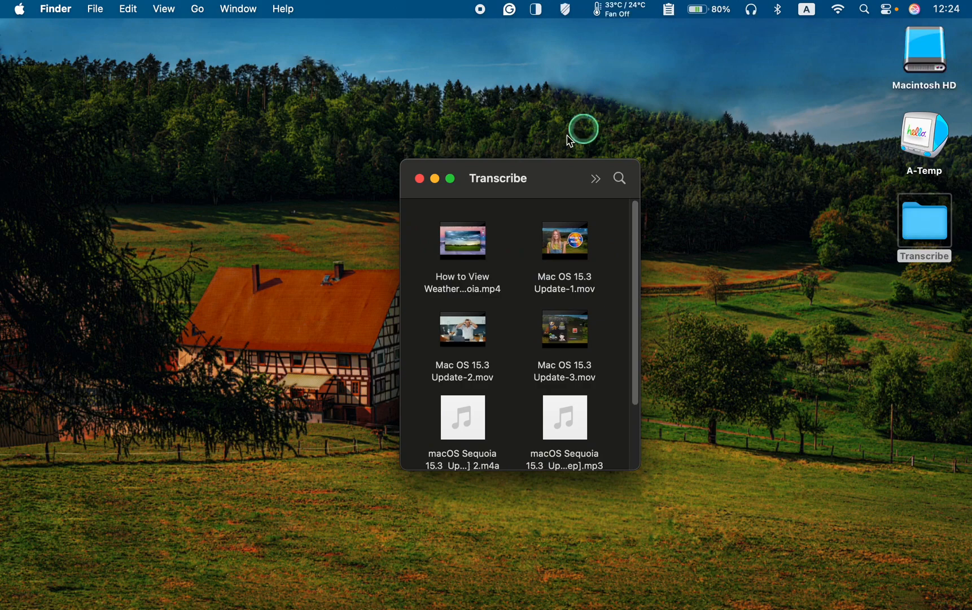
left_click(419, 178)
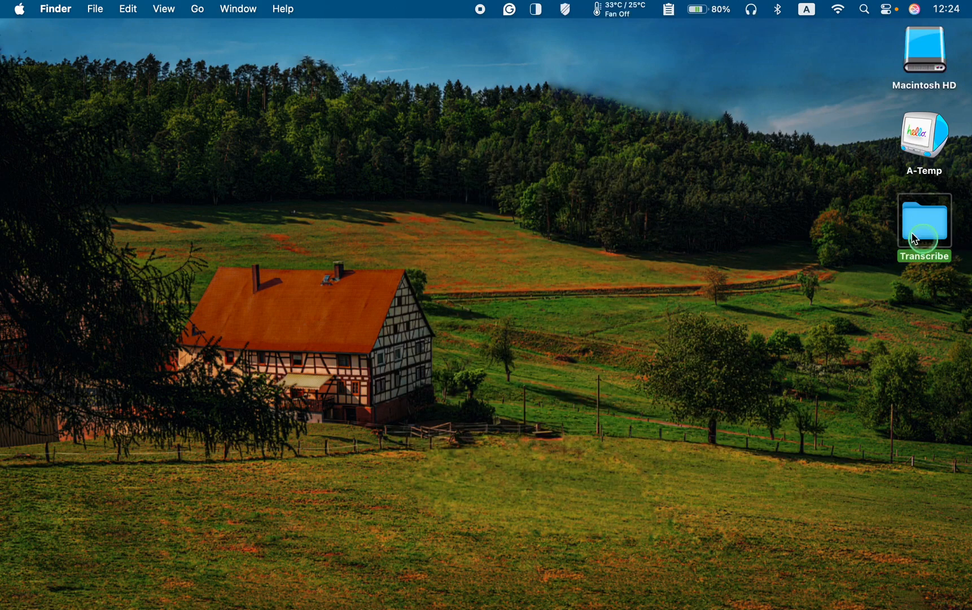
right_click(923, 222)
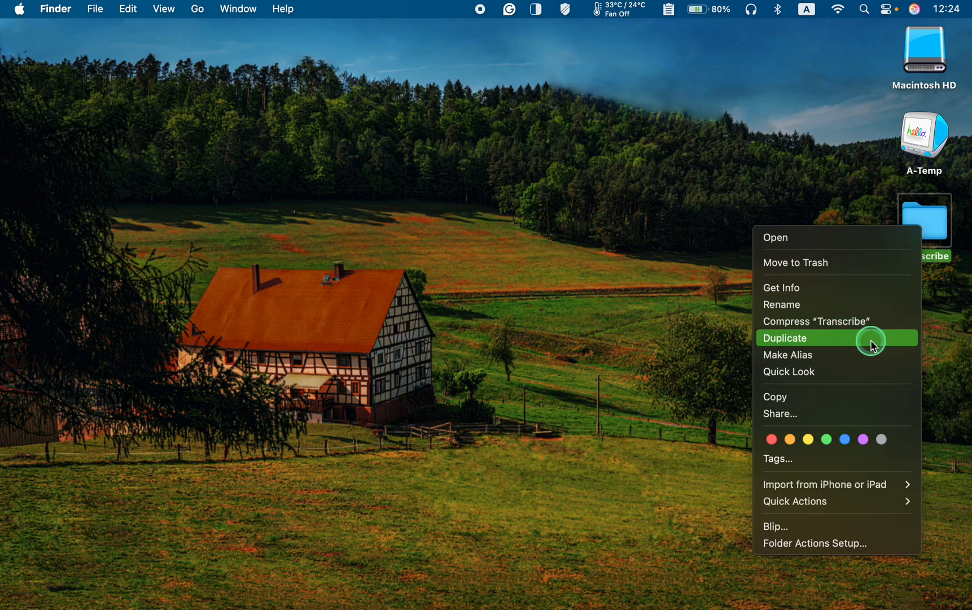
left_click(786, 338)
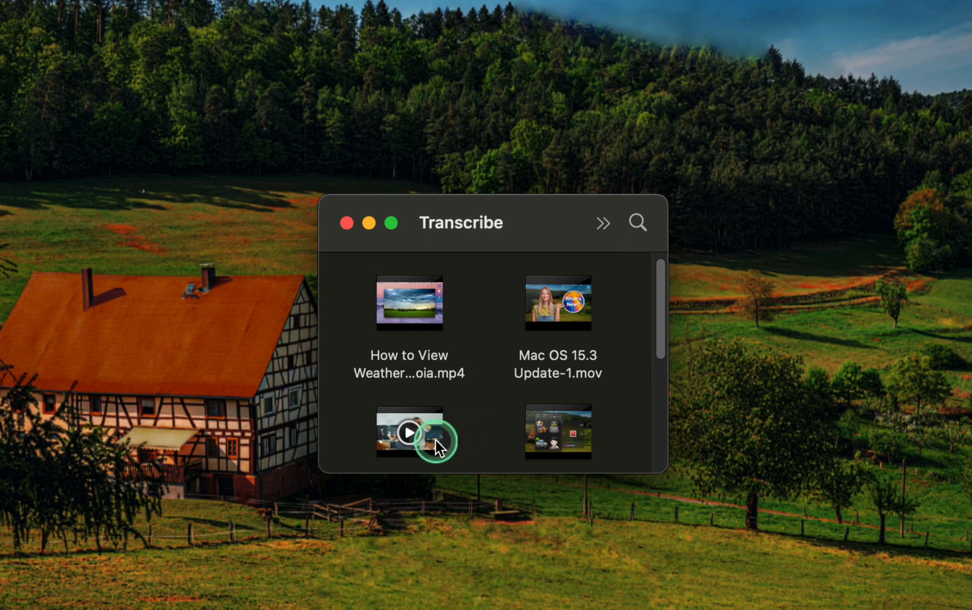
Rename the weather video's extension from .mp4 to .m4a, confirming Use .m4a
left_click(409, 303)
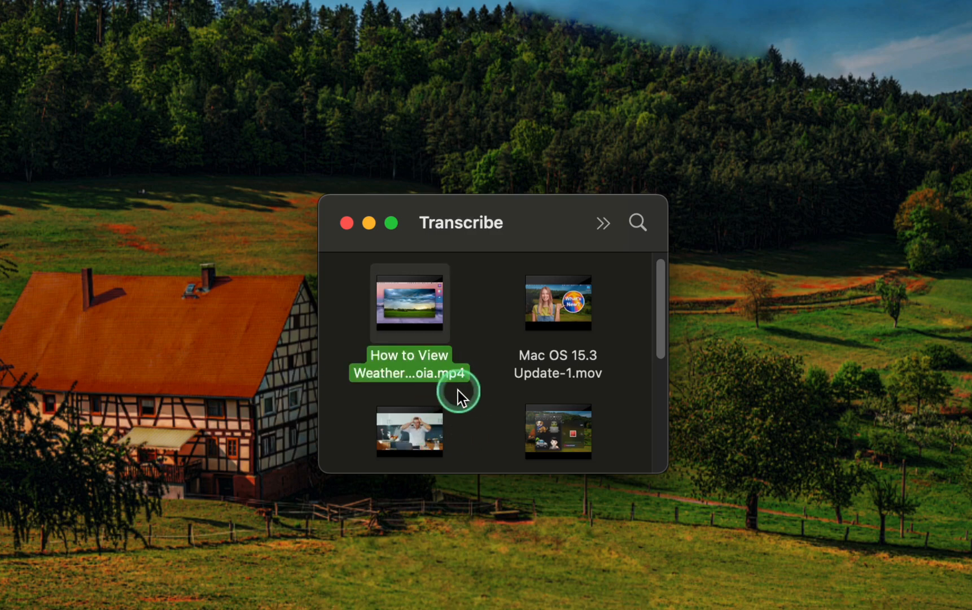
double_click(410, 364)
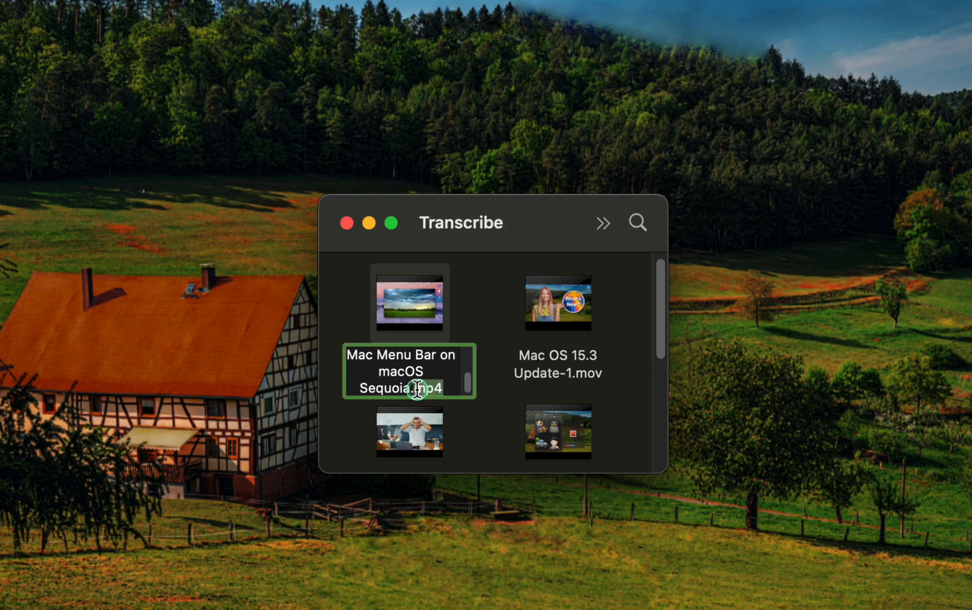
left_click(418, 381)
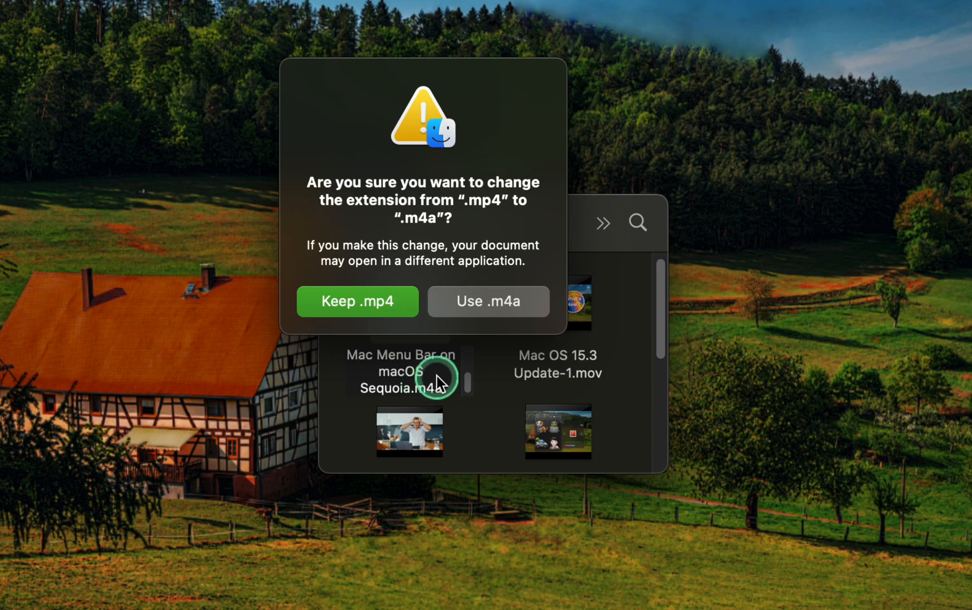
left_click(488, 302)
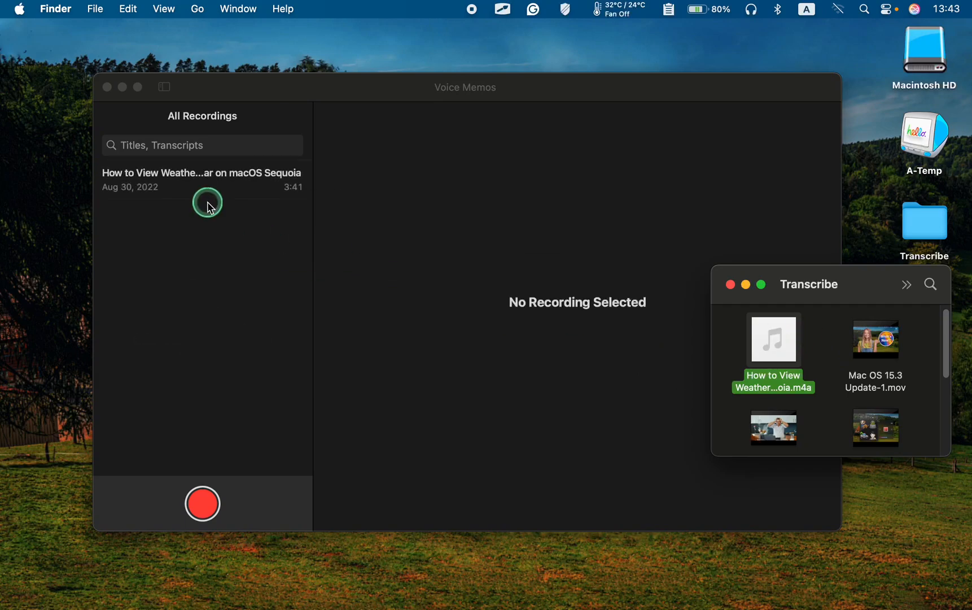
Select the weather recording in Voice Memos and show its transcript
left_click(201, 180)
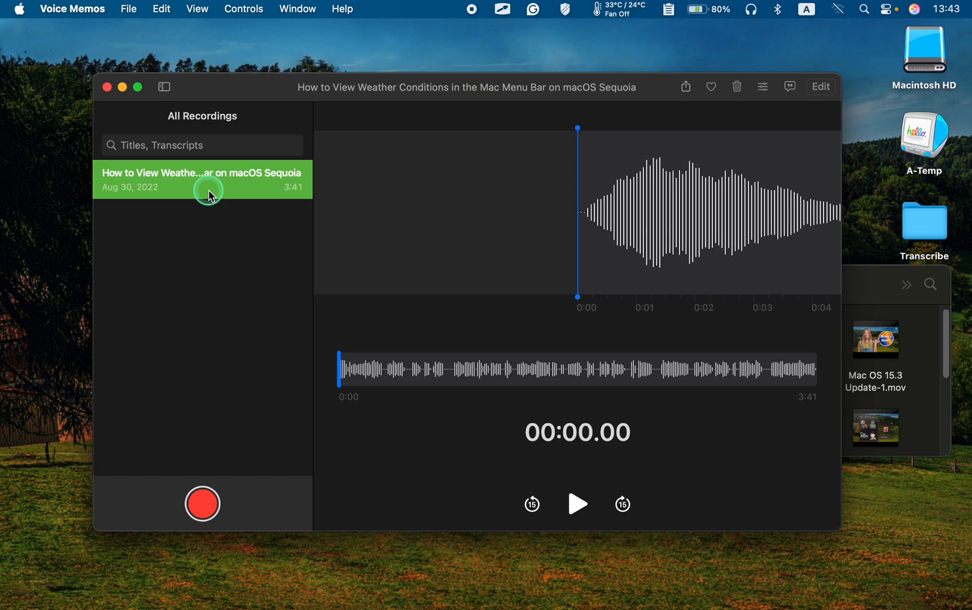
left_click(789, 86)
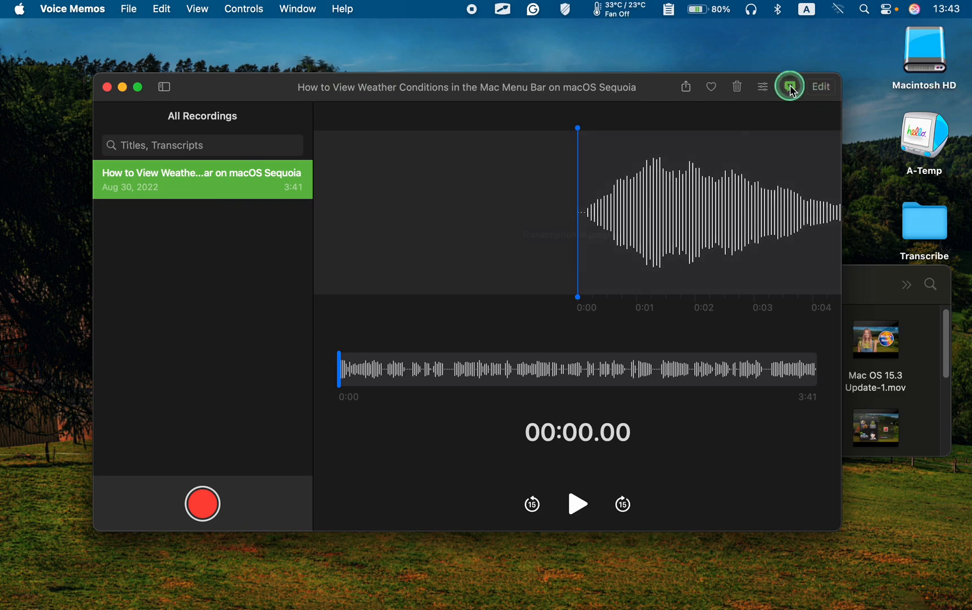
left_click(788, 87)
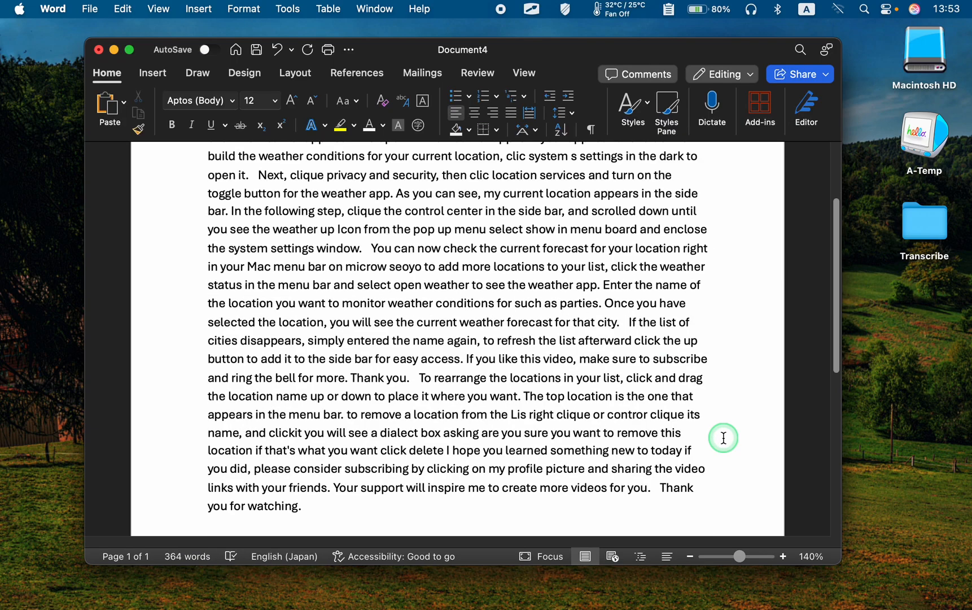
Click in the Word document, then return to the Transcribe Finder window
left_click(302, 506)
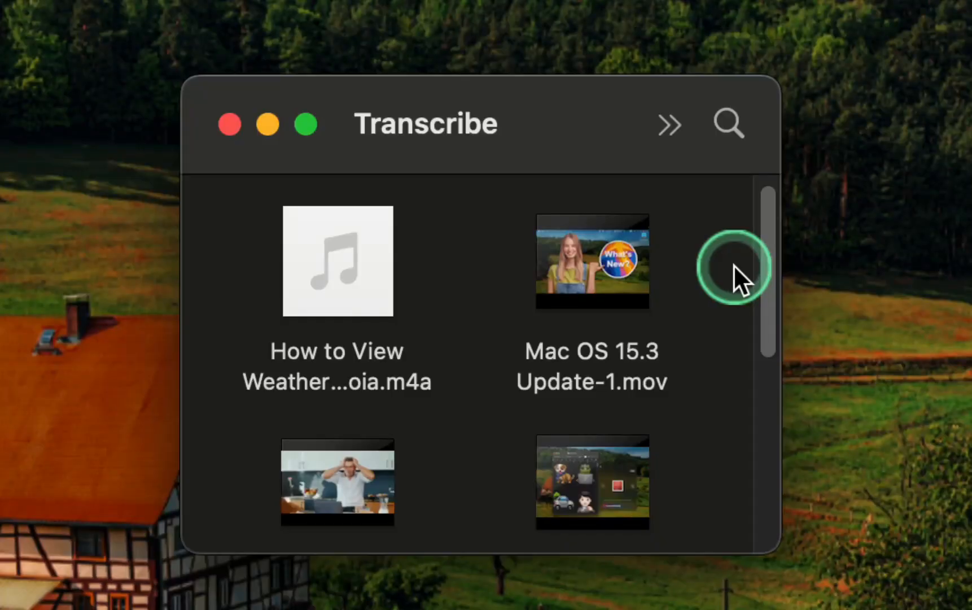
mouse_move(752, 279)
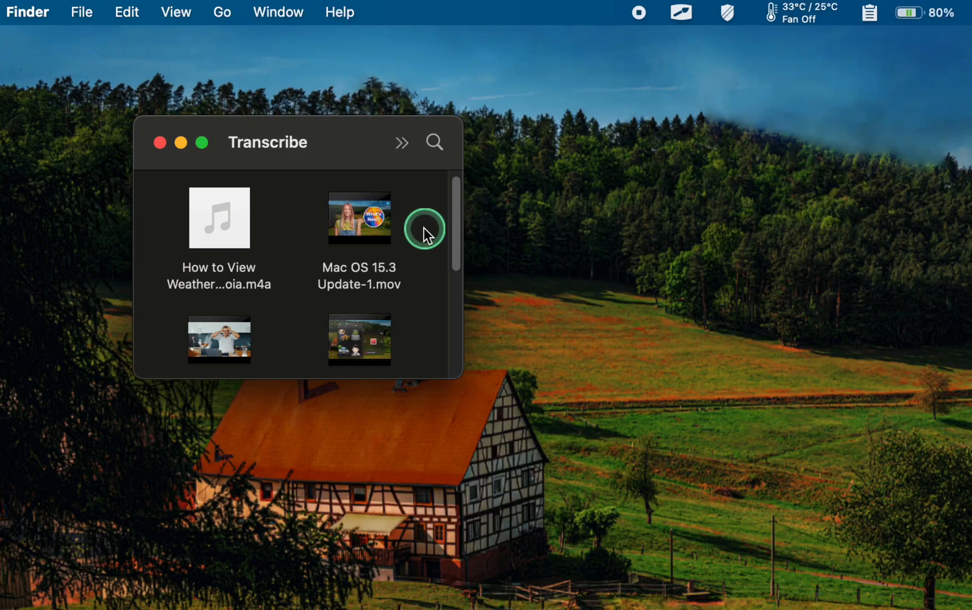
Open Mac OS 15.3 Update-1.mov with QuickTime Player (default)
right_click(358, 218)
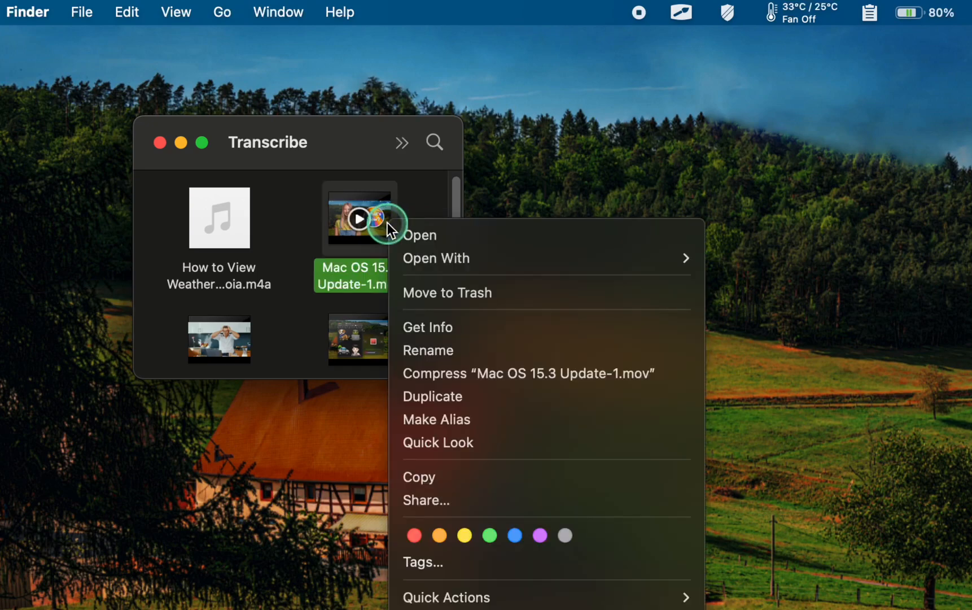
left_click(436, 258)
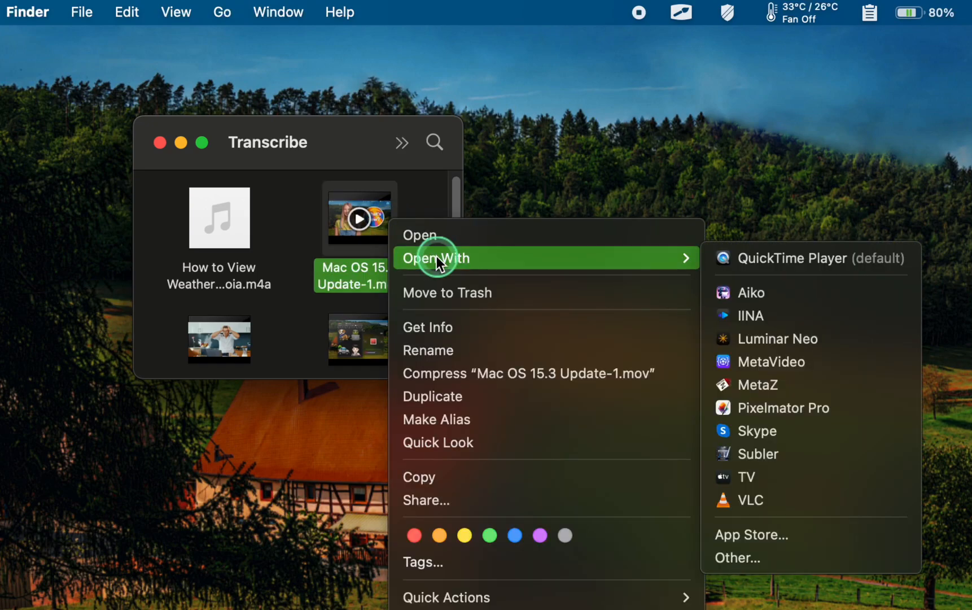
mouse_move(787, 260)
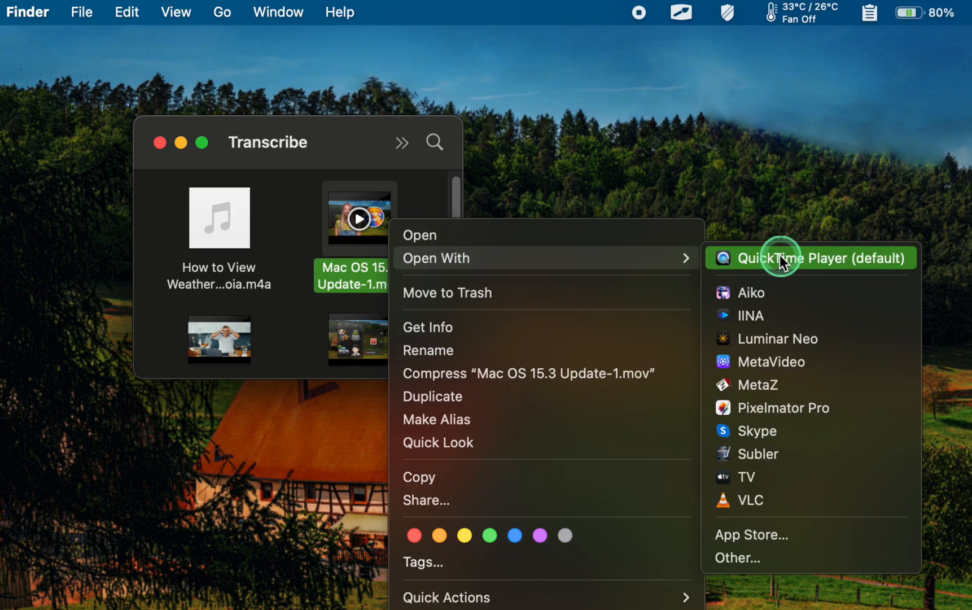
left_click(809, 257)
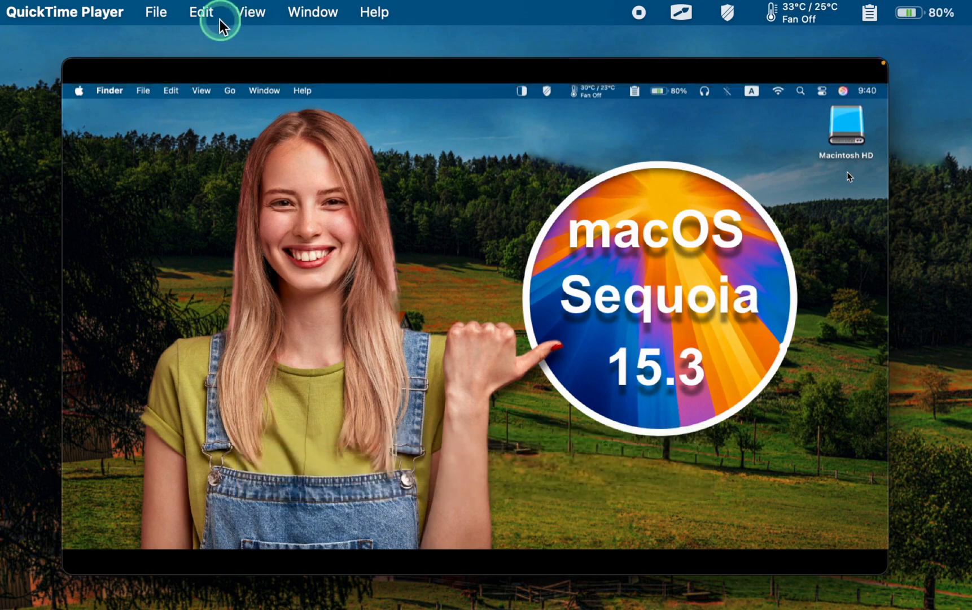
Export the video as Audio Only to the Desktop with its default name
left_click(157, 12)
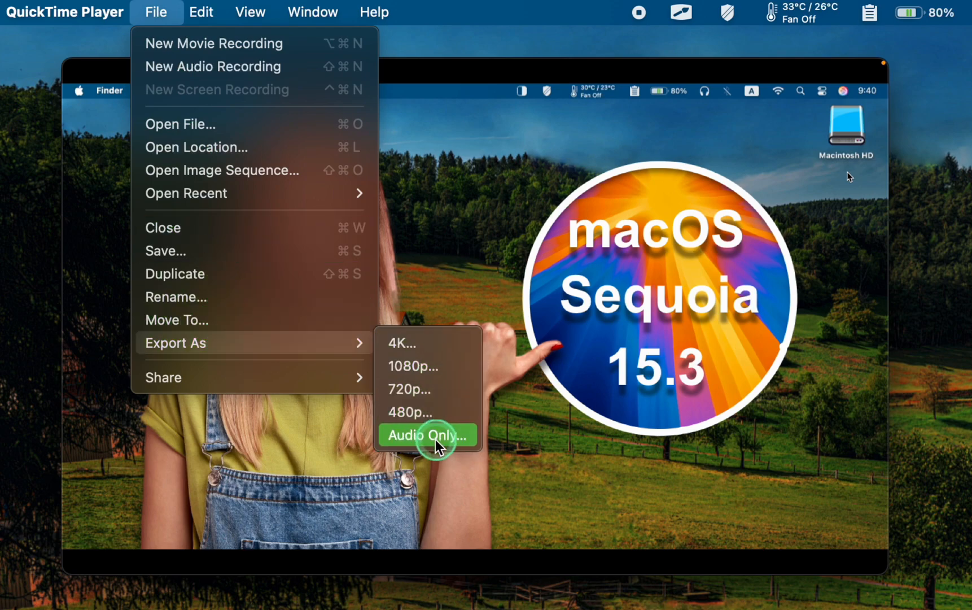
left_click(427, 435)
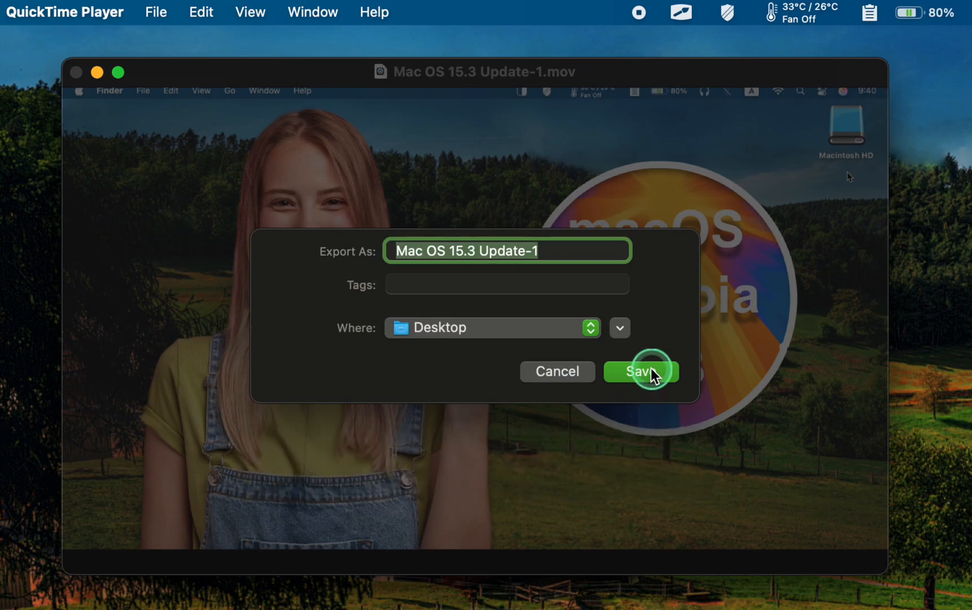
left_click(641, 371)
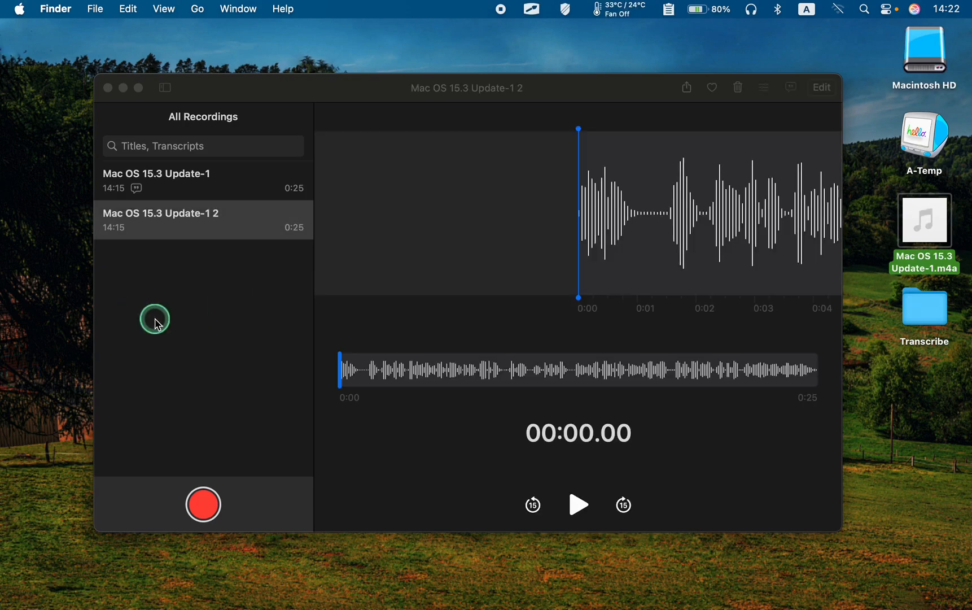
Select the Mac OS 15.3 Update-1 2 recording in Voice Memos
left_click(203, 220)
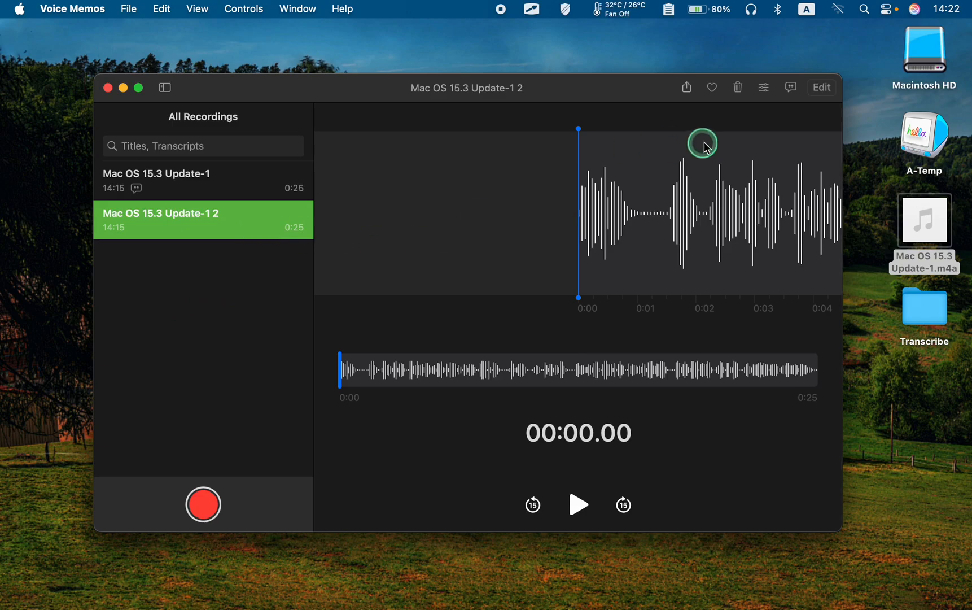
left_click(790, 87)
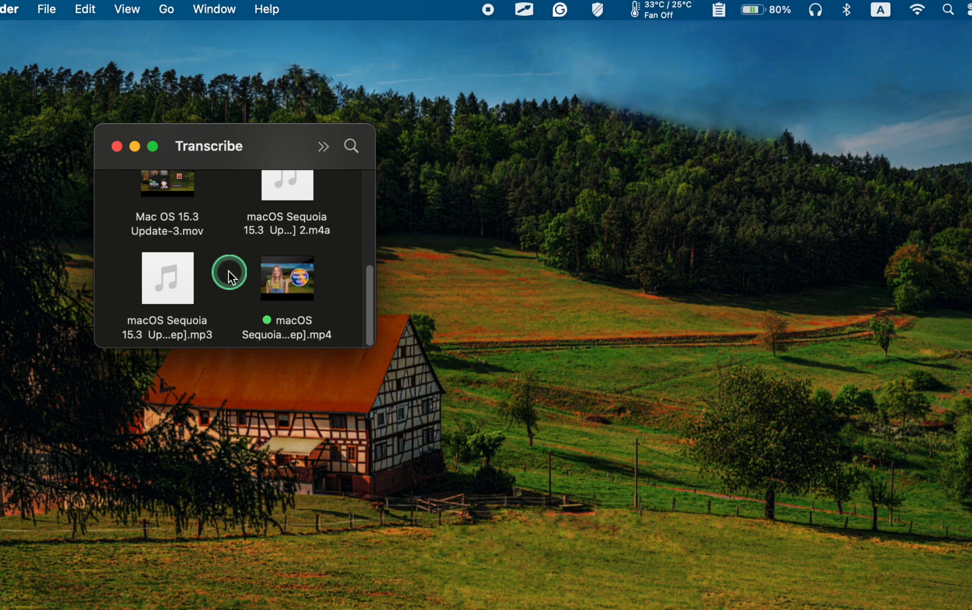
Open the macOS Sequoia mp3 with QuickTime Player
right_click(166, 278)
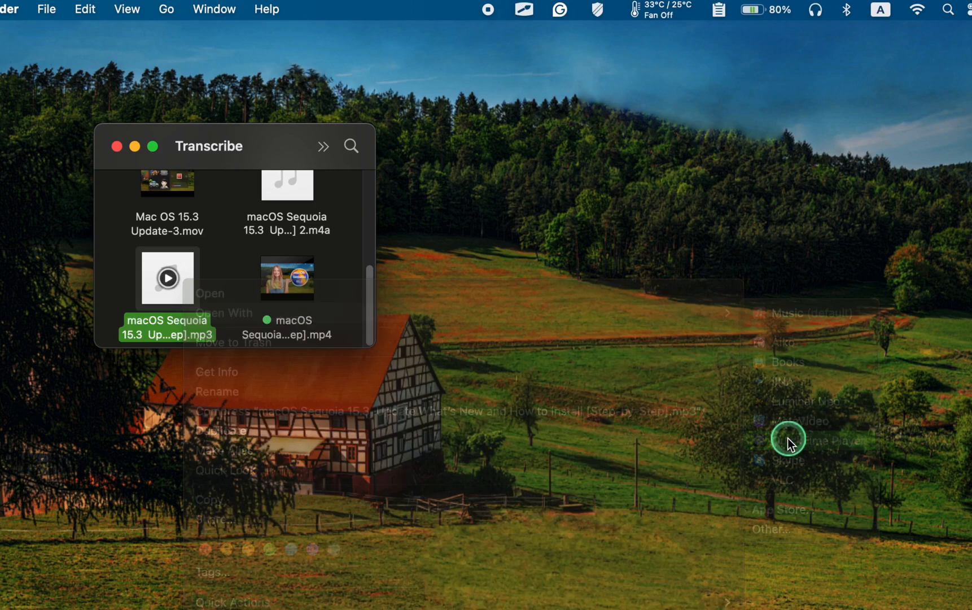
left_click(810, 440)
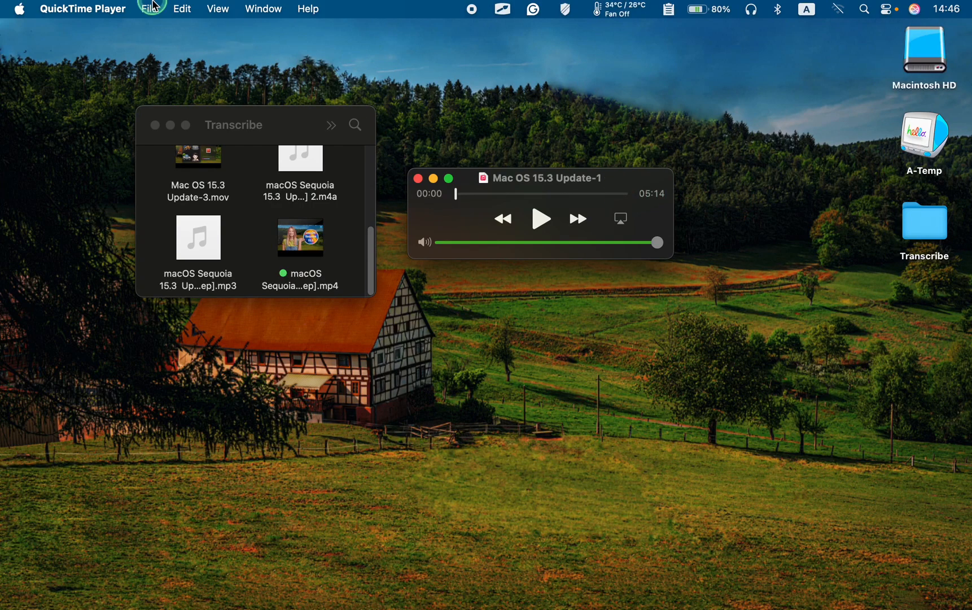
Export the mp3 as Audio Only to the Desktop under its suggested name
left_click(153, 8)
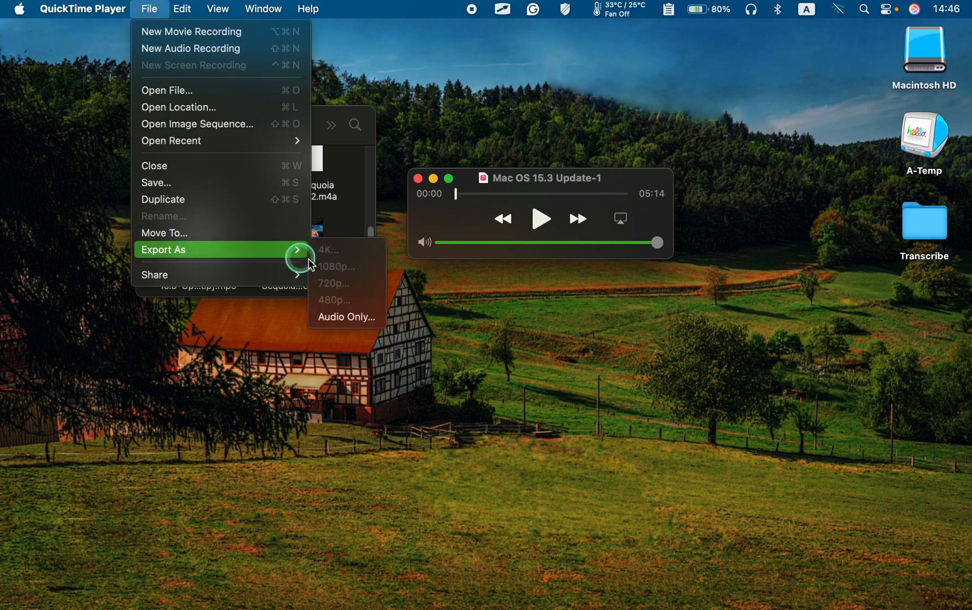
left_click(346, 317)
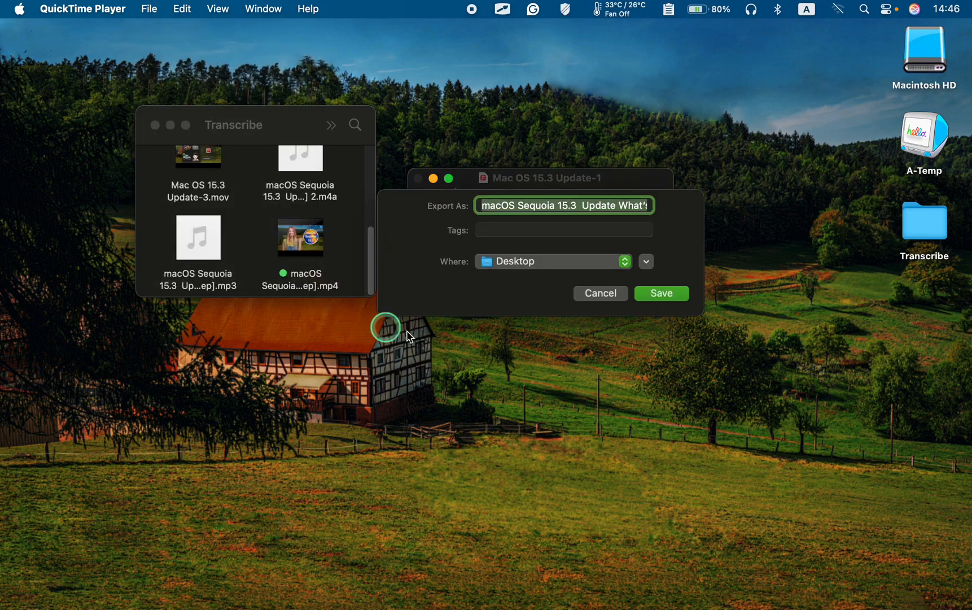
left_click(661, 293)
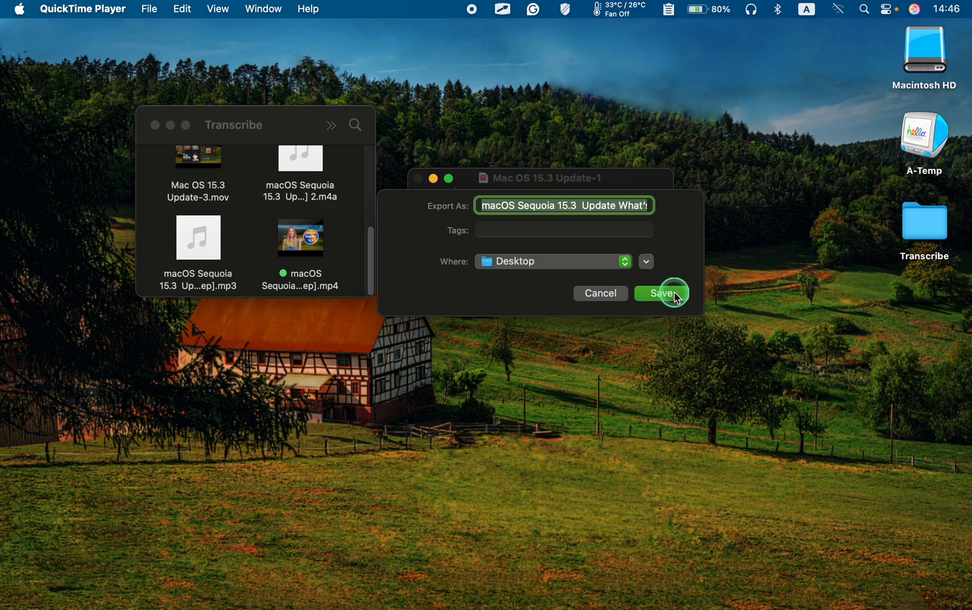
left_click(662, 293)
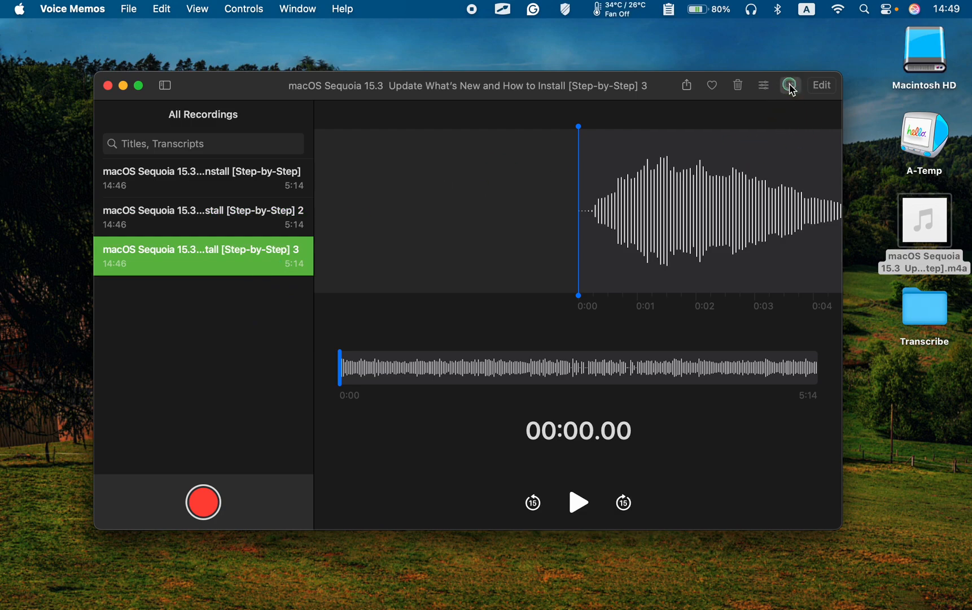
Show the third macOS Sequoia recording's transcript and scroll through its text
left_click(790, 86)
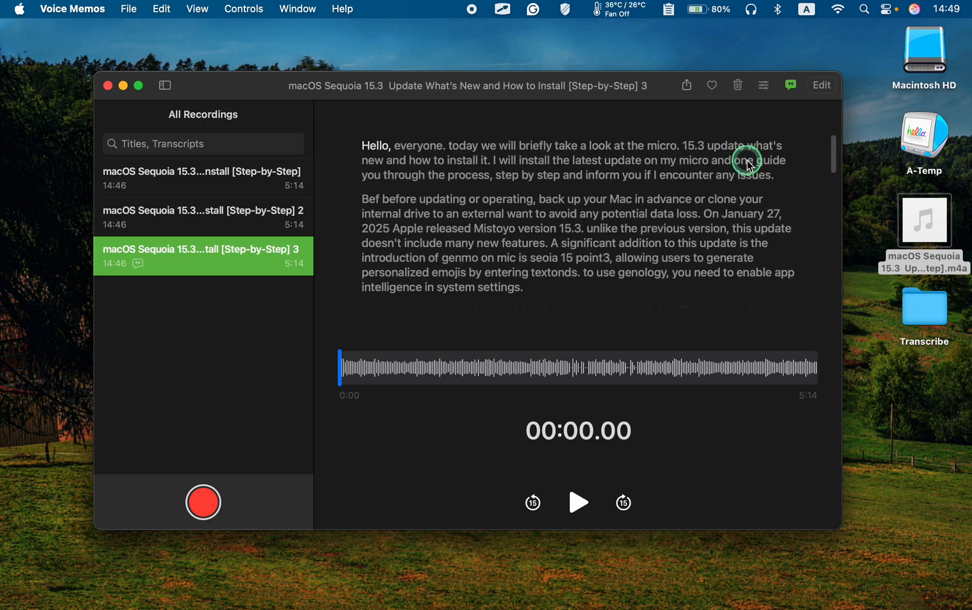
scroll("down", 3)
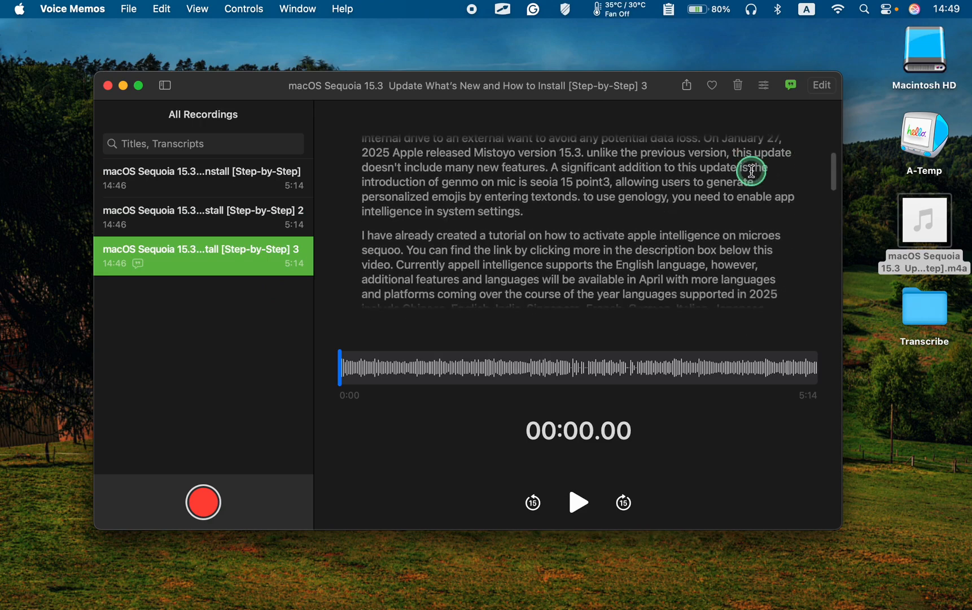
scroll("down", 3)
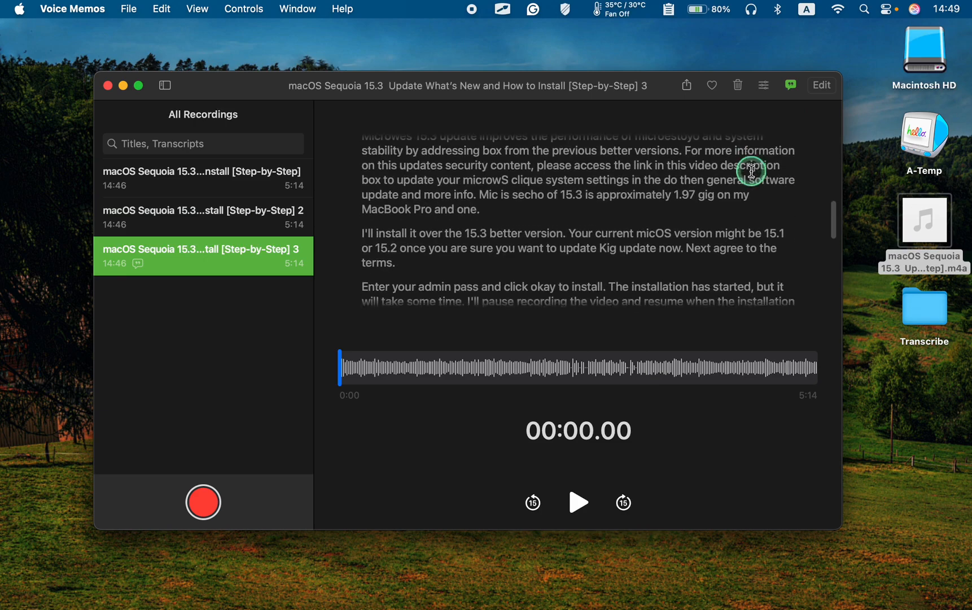
scroll("down", 3)
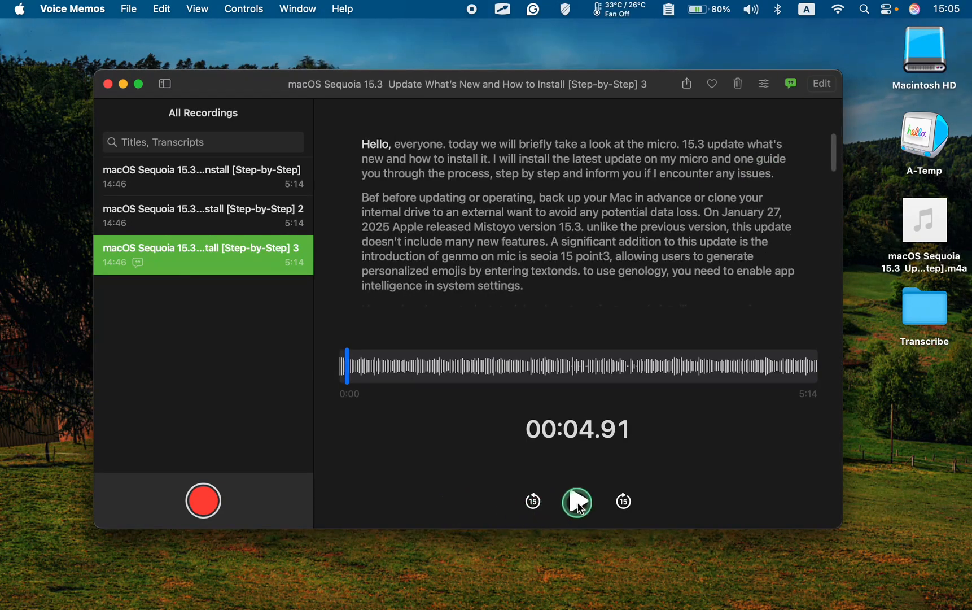
Resume the third recording, then pause it at about 10 seconds
left_click(577, 501)
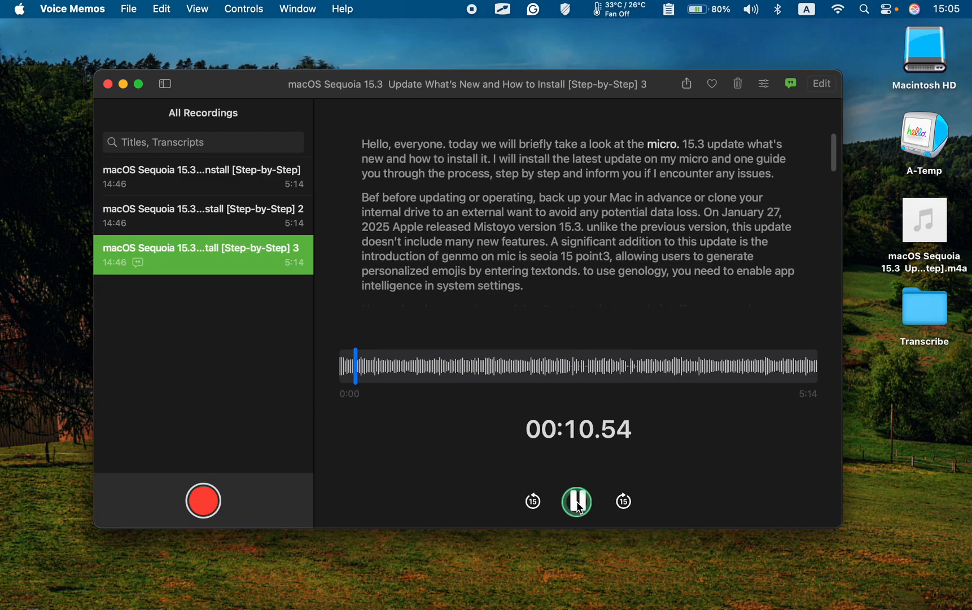
left_click(577, 501)
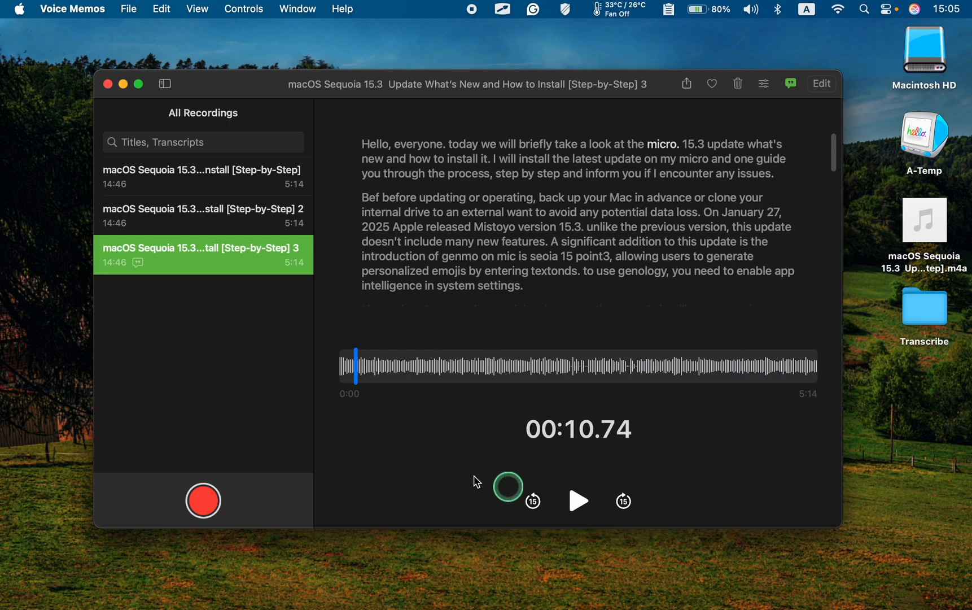
Delete the third macOS Sequoia recording via its context menu
right_click(259, 272)
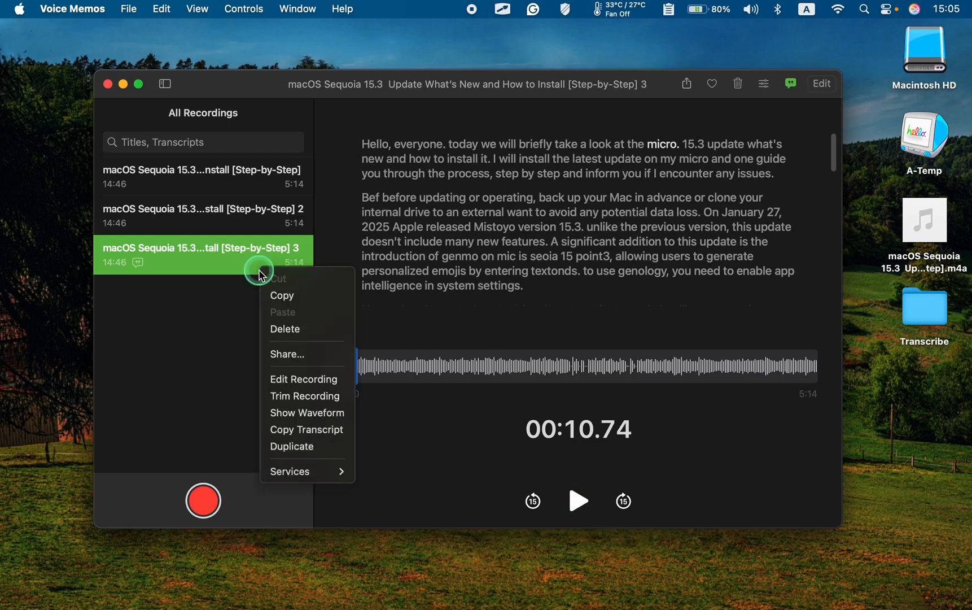
mouse_move(282, 295)
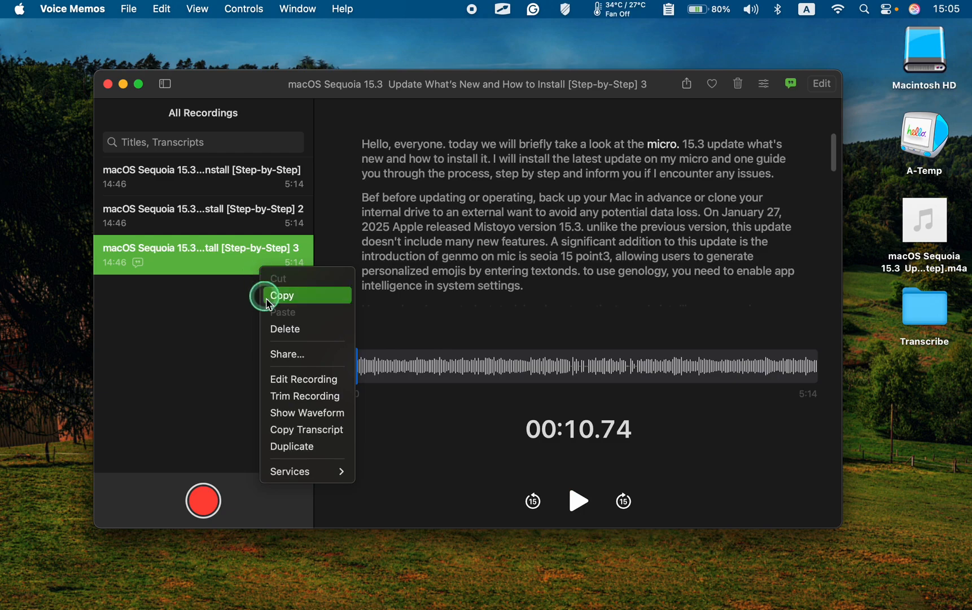
left_click(285, 328)
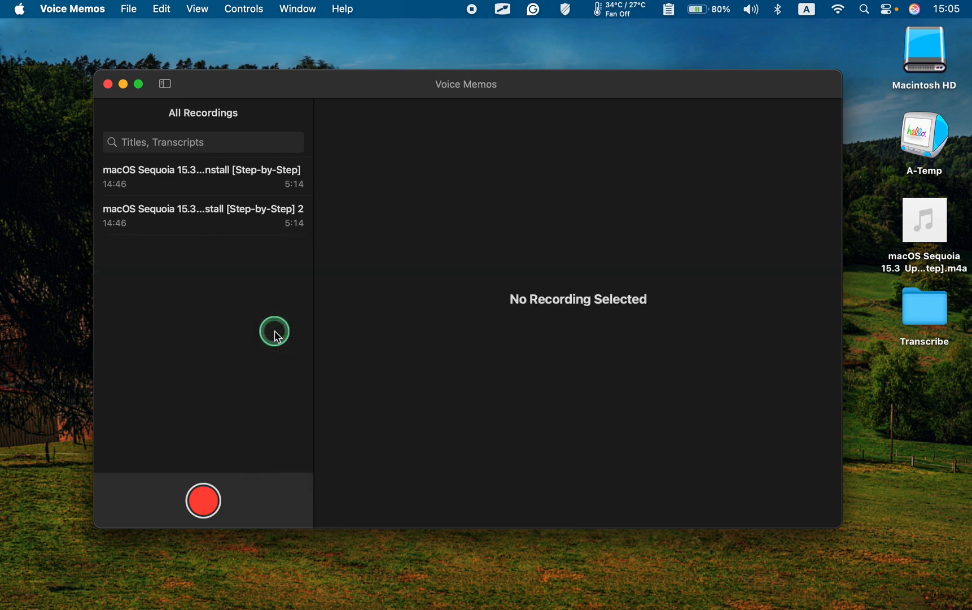